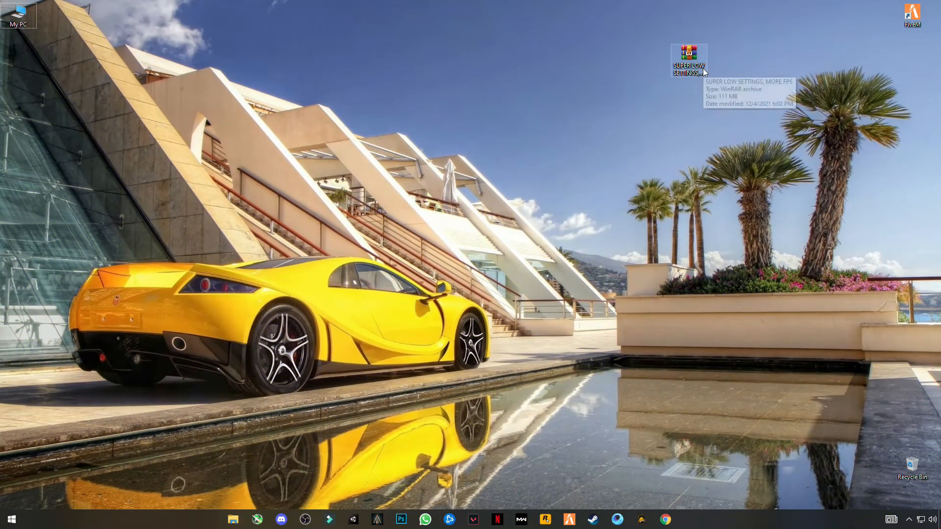
pyautogui.moveTo(730, 43)
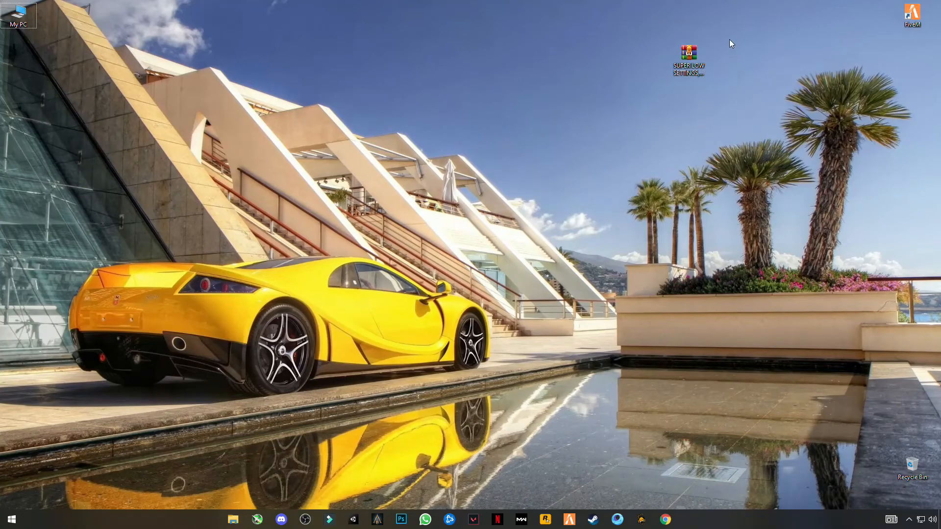
pyautogui.moveTo(596, 69)
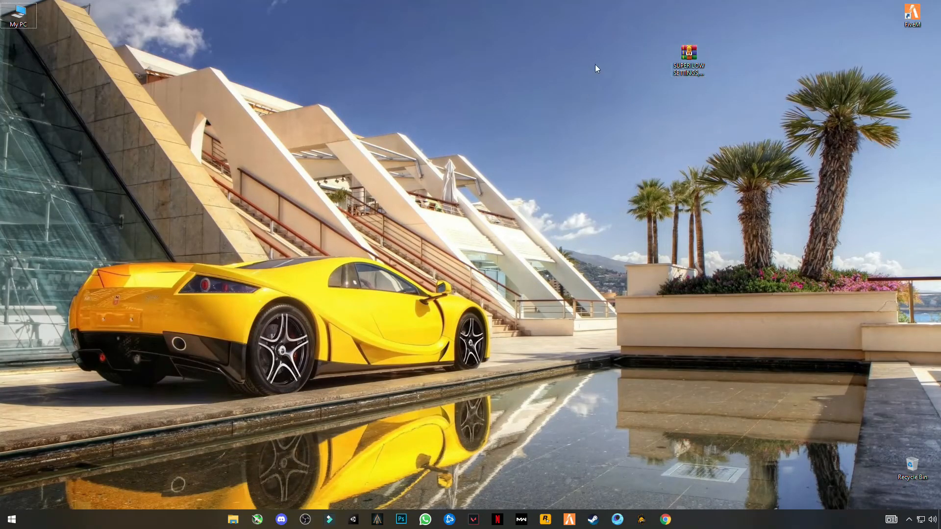
# - Extract the SUPER LOW SETTINGS, MORE FPS archive to a folder of the same name
pyautogui.rightClick(688, 54)
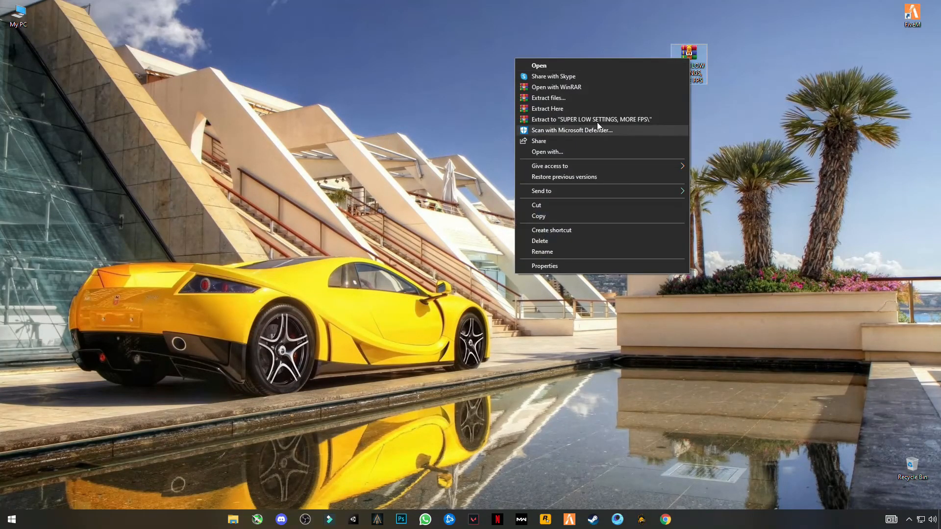
pyautogui.click(591, 119)
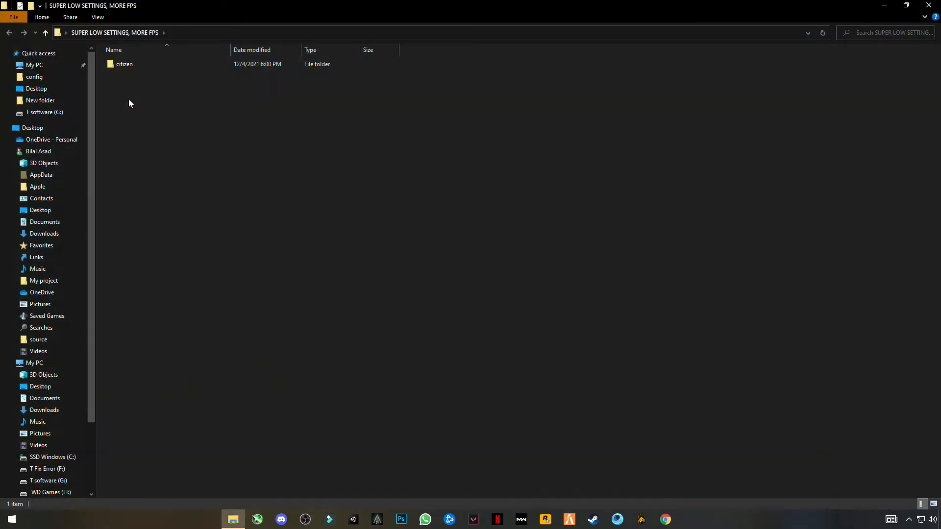
# - Copy the citizen folder and go to the FiveM shortcut's install location
pyautogui.rightClick(124, 64)
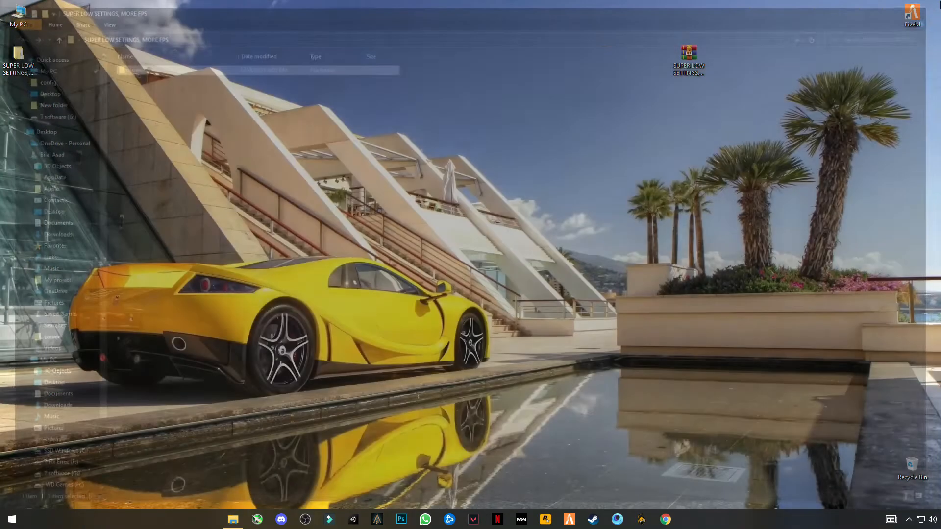
pyautogui.rightClick(913, 16)
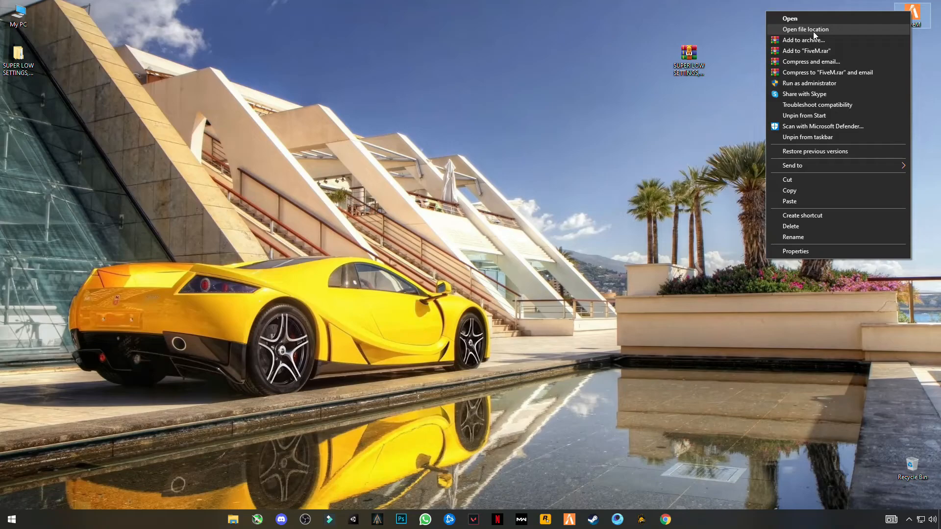
pyautogui.click(806, 29)
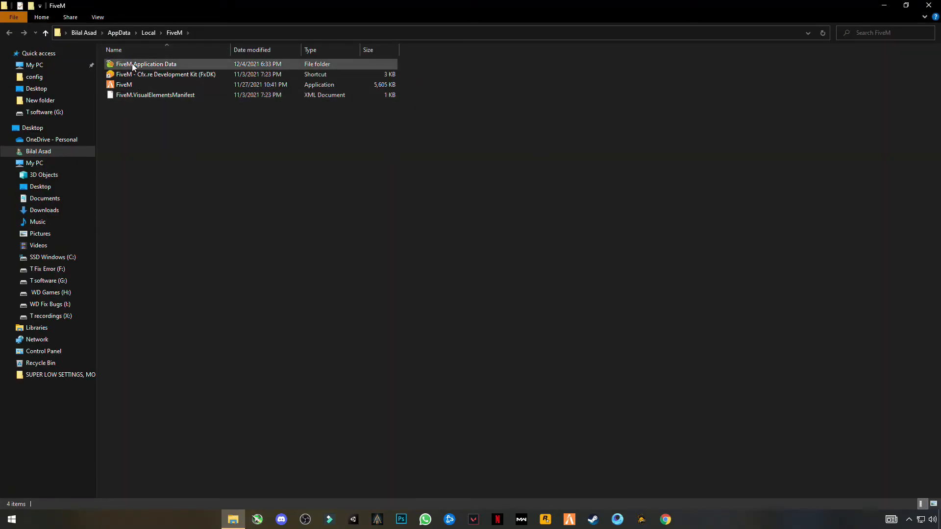
# - Paste citizen into FiveM Application Data, replacing the existing files
pyautogui.doubleClick(145, 64)
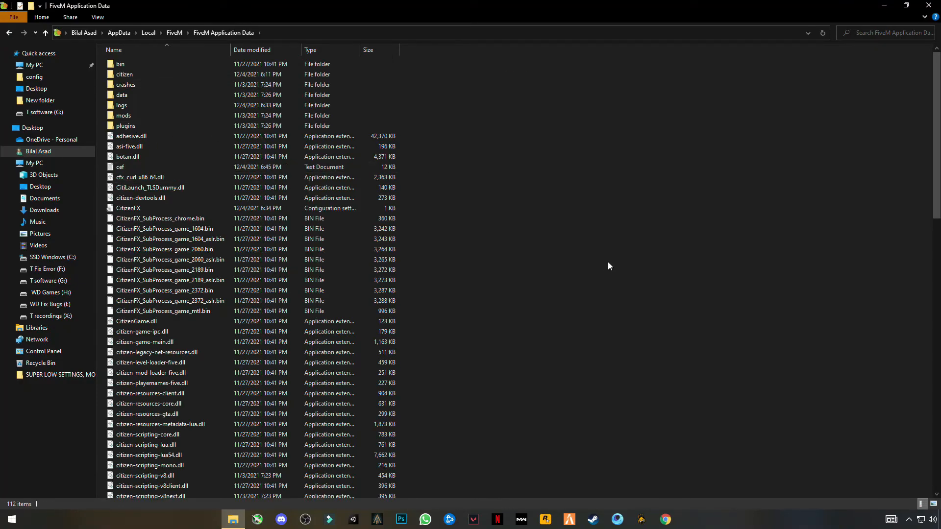
pyautogui.rightClick(609, 266)
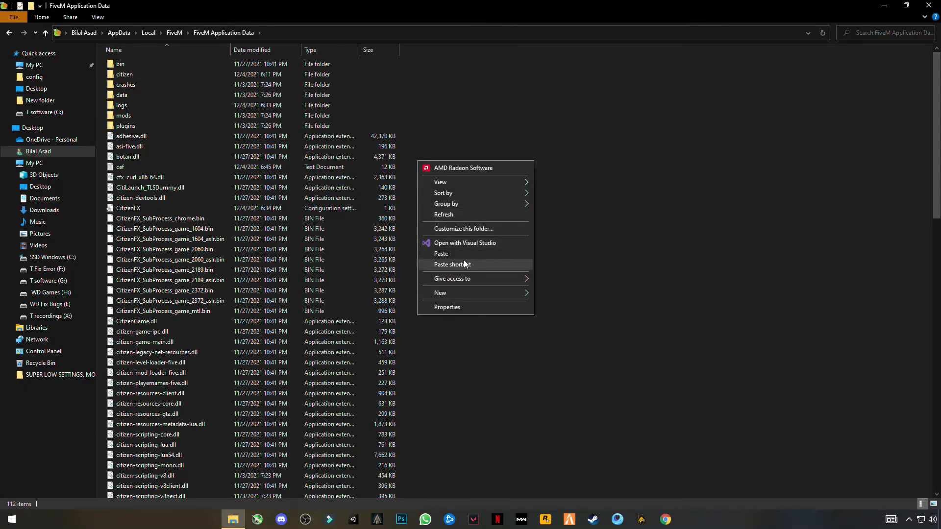
pyautogui.click(440, 254)
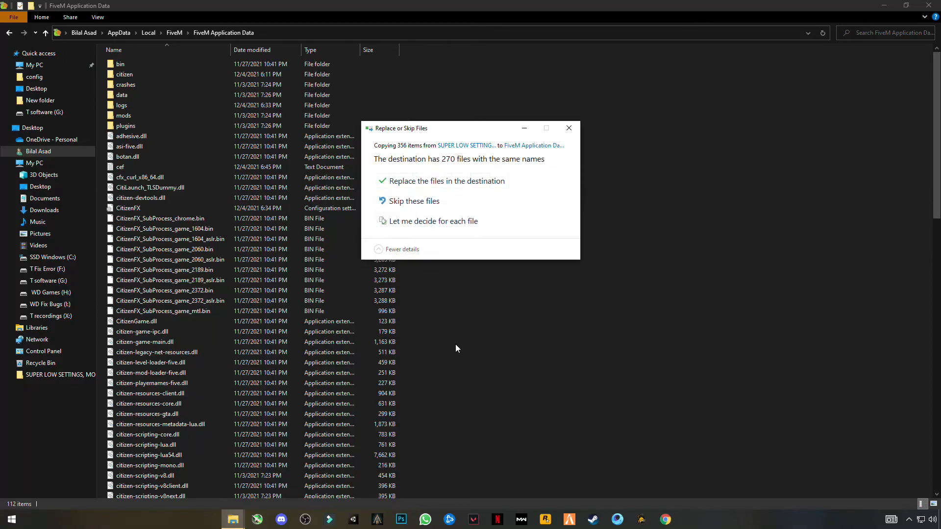
pyautogui.moveTo(447, 195)
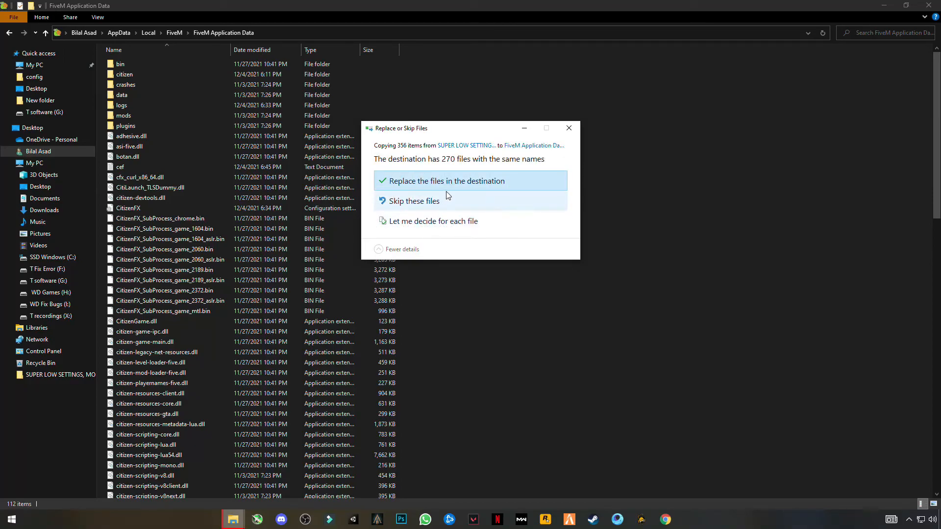
pyautogui.click(448, 181)
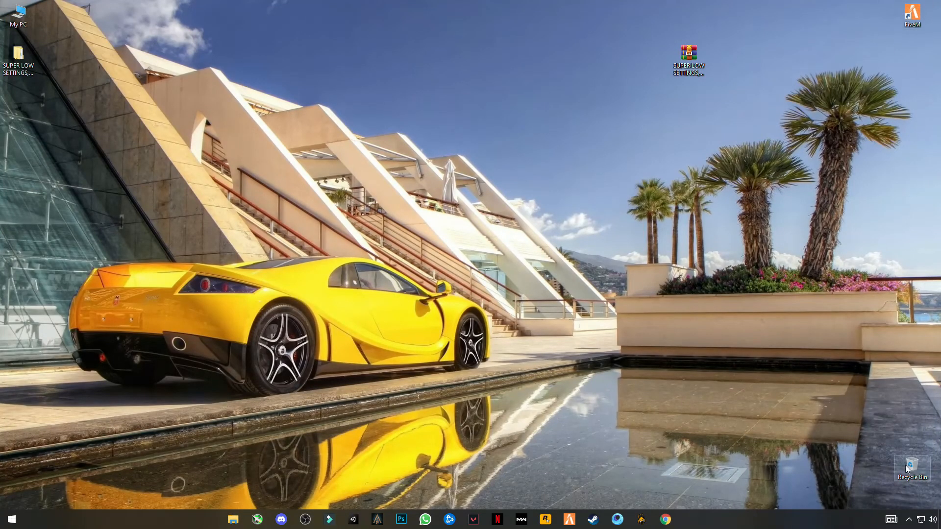
pyautogui.moveTo(911, 469)
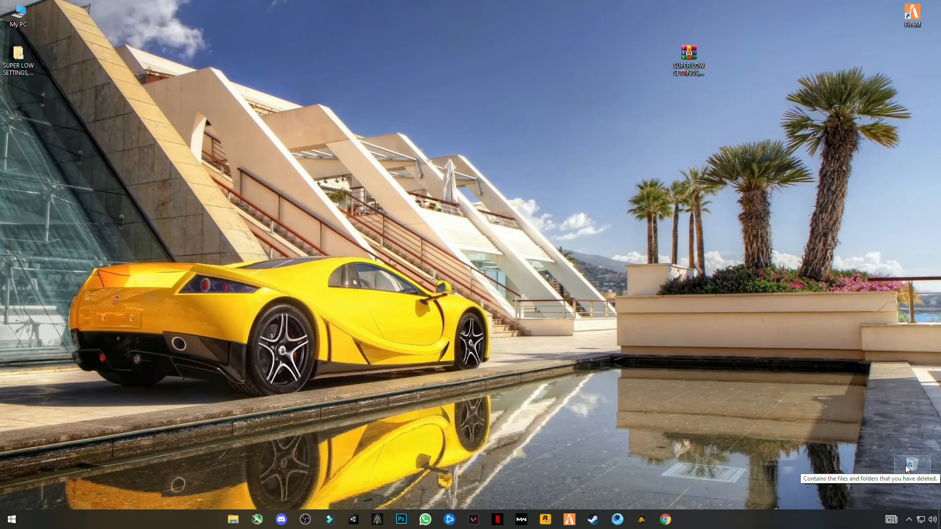